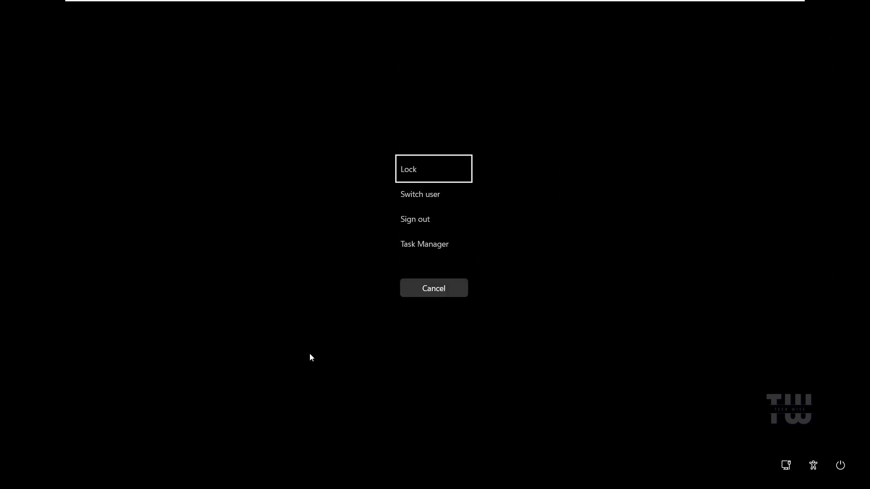
pyautogui.moveTo(362, 269)
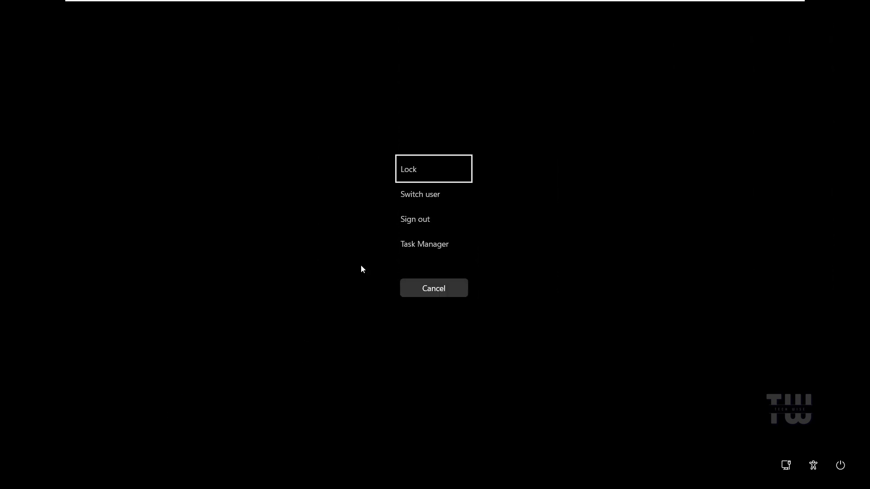
# From Task Manager, run explorer.exe as a new task to restart the desktop shell.
pyautogui.click(424, 243)
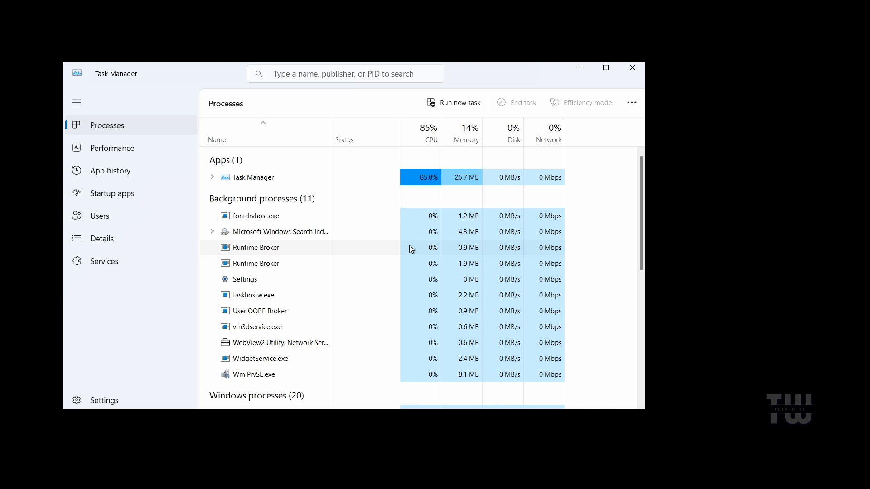
pyautogui.moveTo(460, 110)
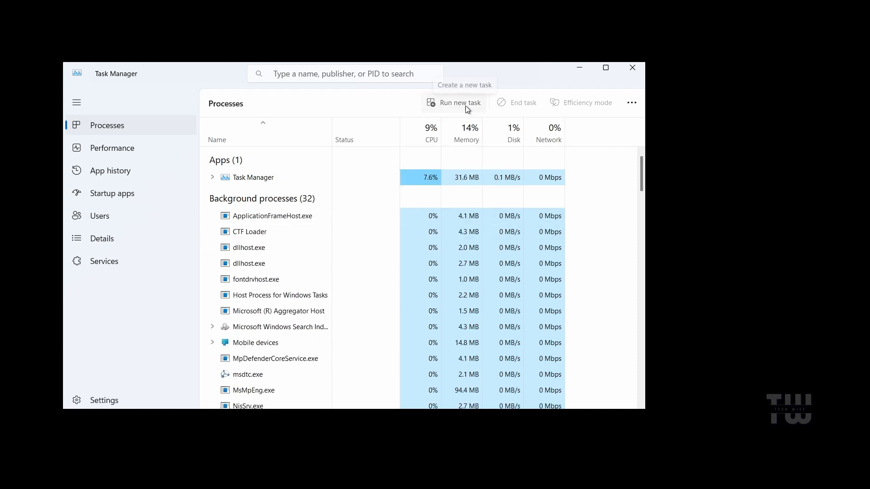
pyautogui.click(453, 102)
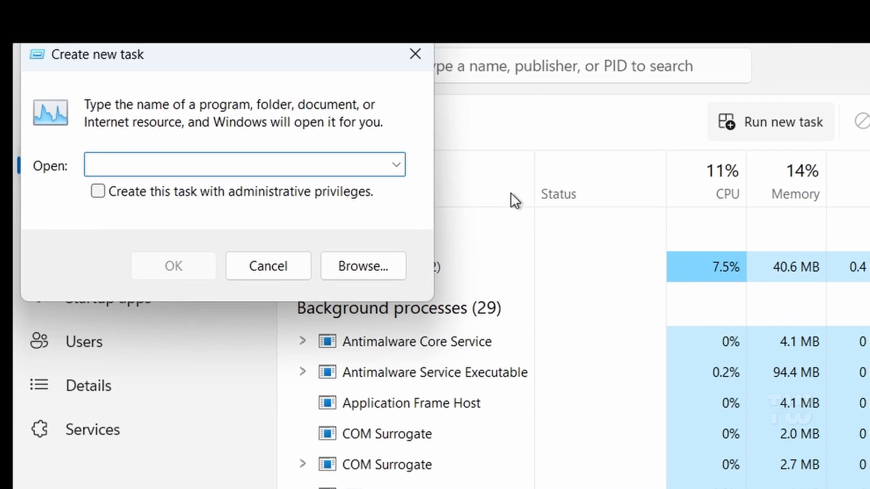
pyautogui.write('explorer.exe')
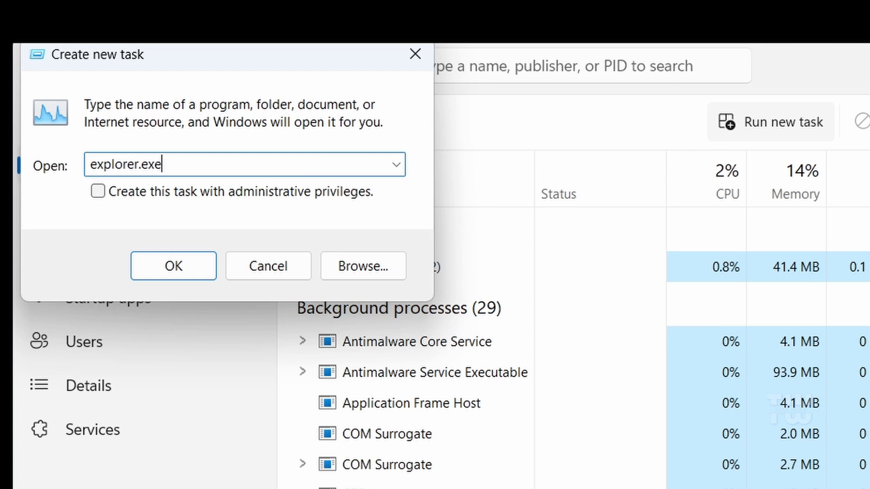
pyautogui.click(172, 265)
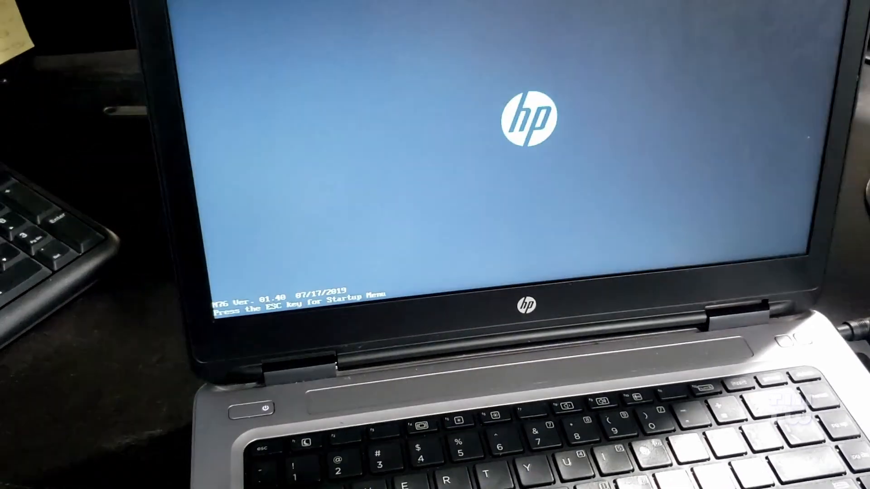
# Interrupt startup so the laptop boots into the recovery Choose an option screen.
pyautogui.press('esc')
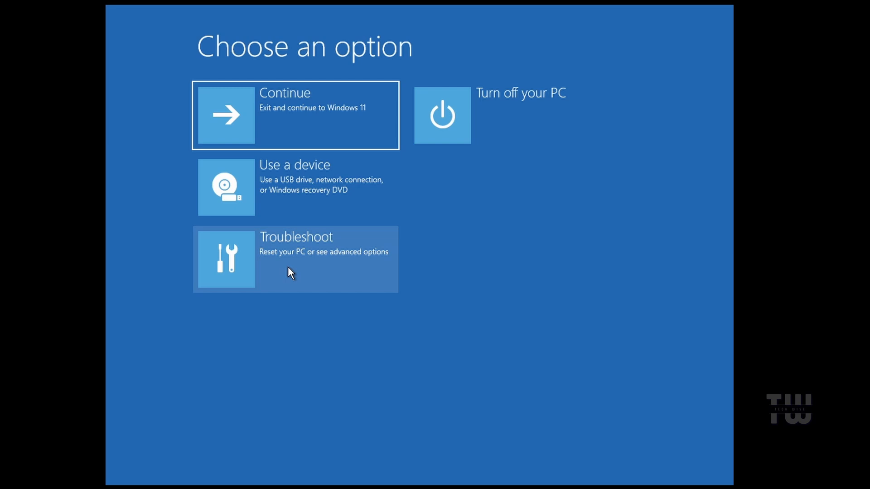
# Go through Troubleshoot and Startup Settings and restart to pick a startup mode.
pyautogui.click(294, 259)
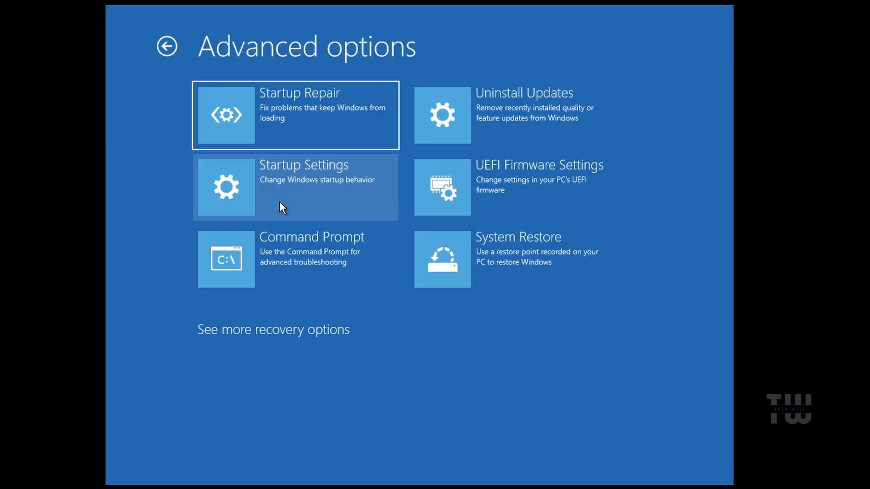
pyautogui.click(295, 187)
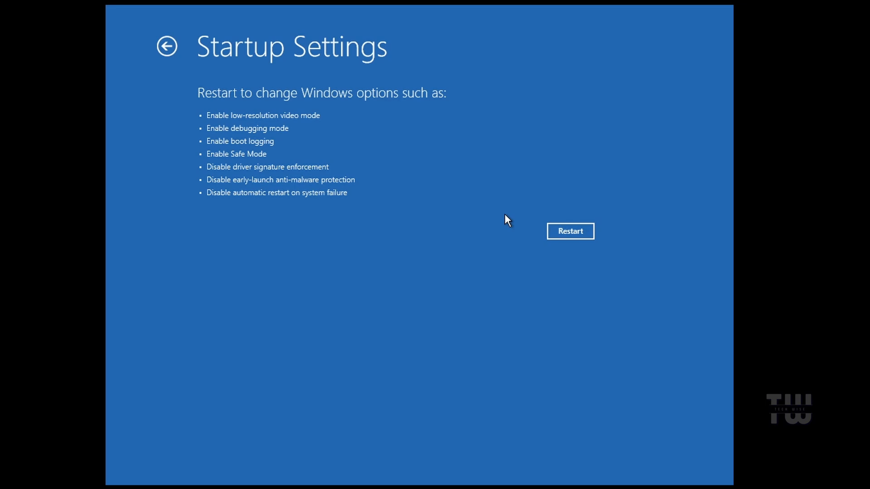
pyautogui.click(570, 231)
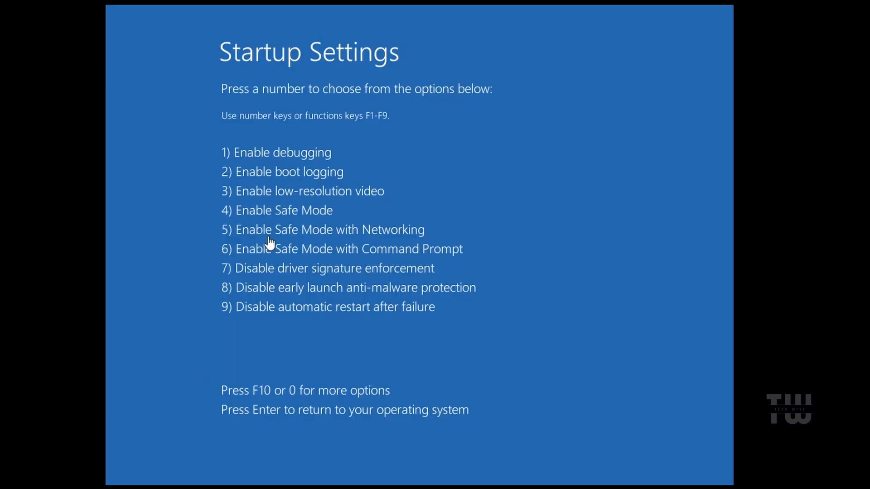
pyautogui.moveTo(258, 221)
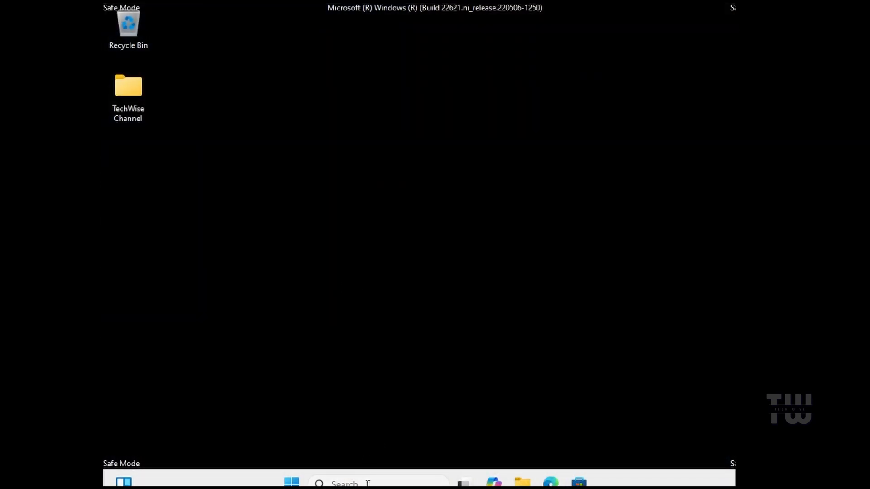
# In Safe Mode, search for and bring up Control Panel.
pyautogui.click(290, 480)
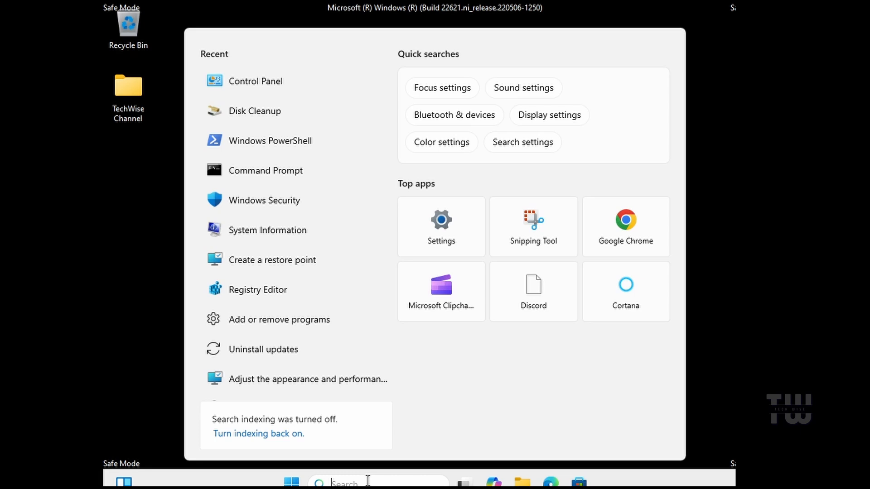
pyautogui.write('control Panel')
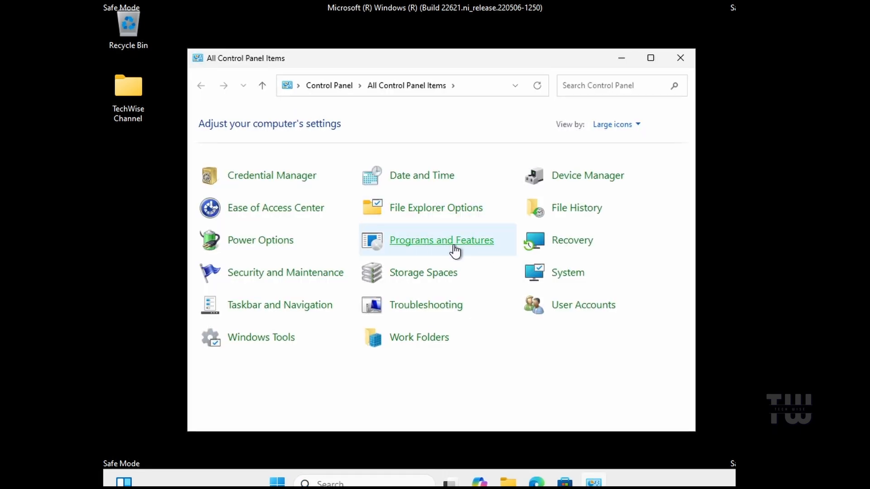
# Review Programs and Features and installed updates, then bring up Device Manager.
pyautogui.click(441, 240)
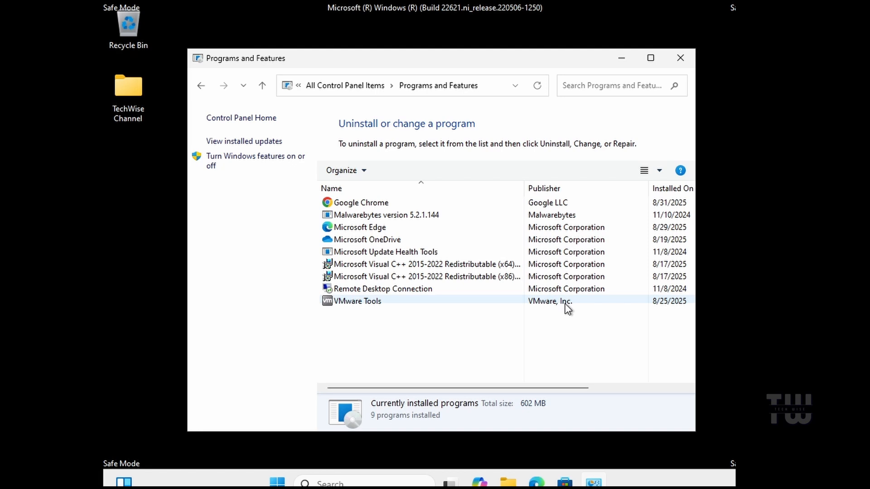
pyautogui.click(360, 202)
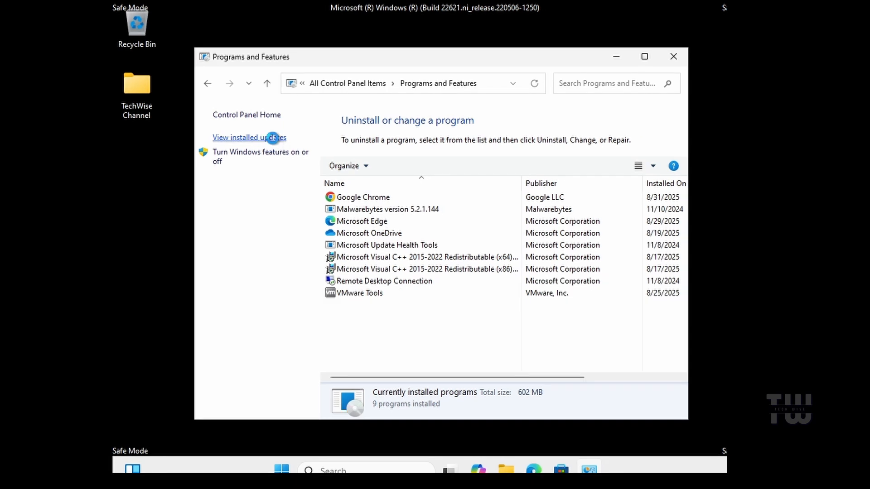
pyautogui.click(250, 137)
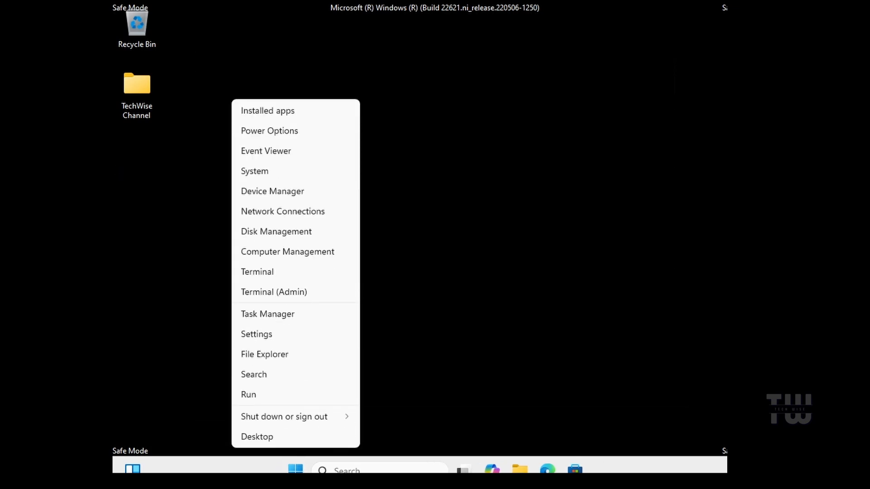
pyautogui.moveTo(271, 191)
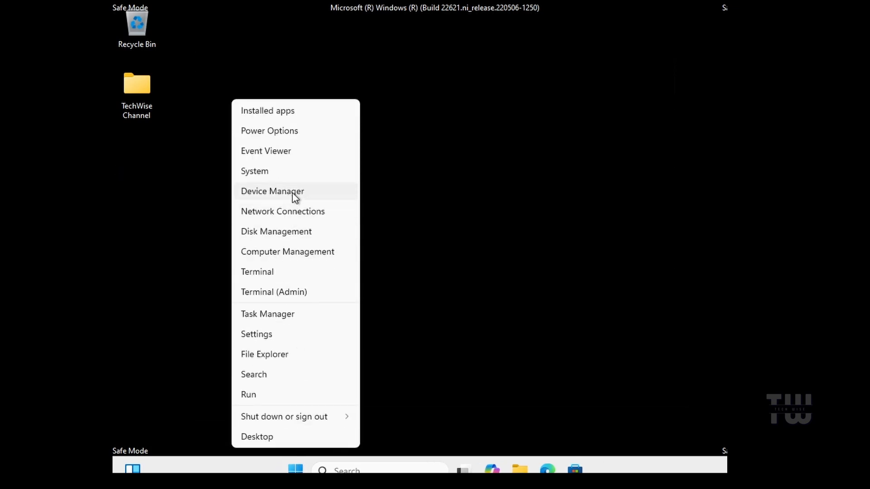
pyautogui.click(273, 191)
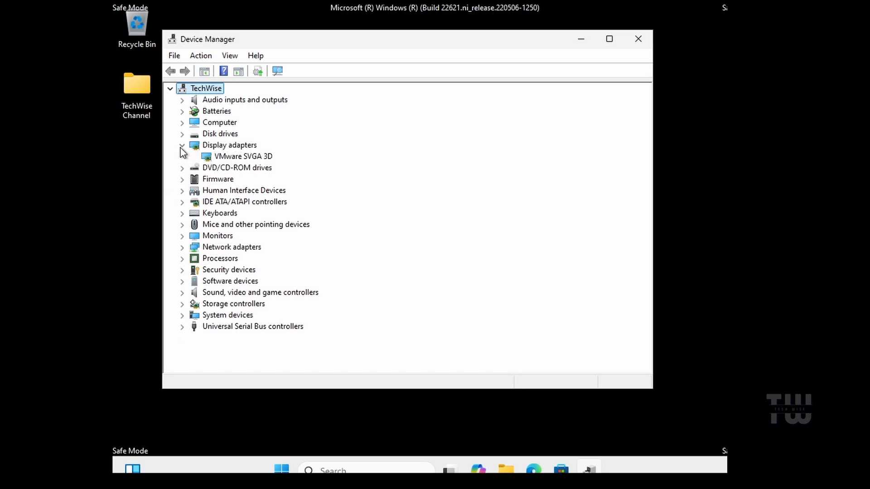
# Check actions for the VMware SVGA 3D adapter and Generic Monitor, then close Device Manager.
pyautogui.rightClick(243, 156)
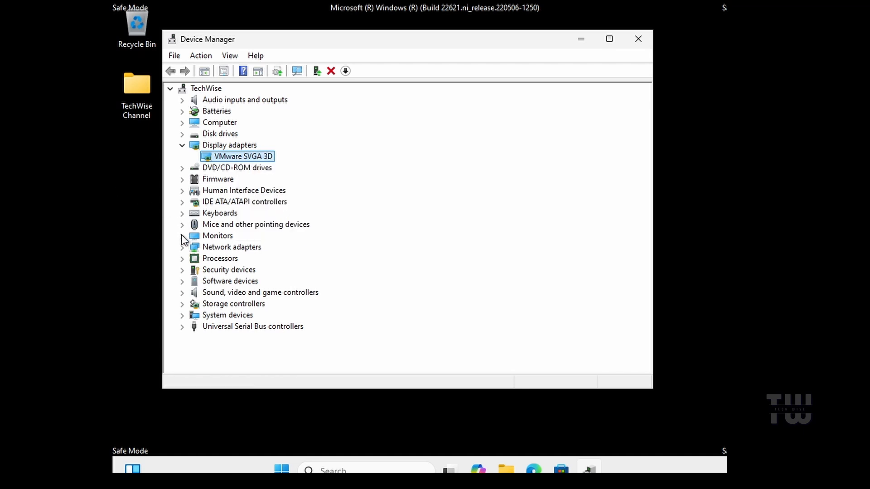
pyautogui.click(182, 235)
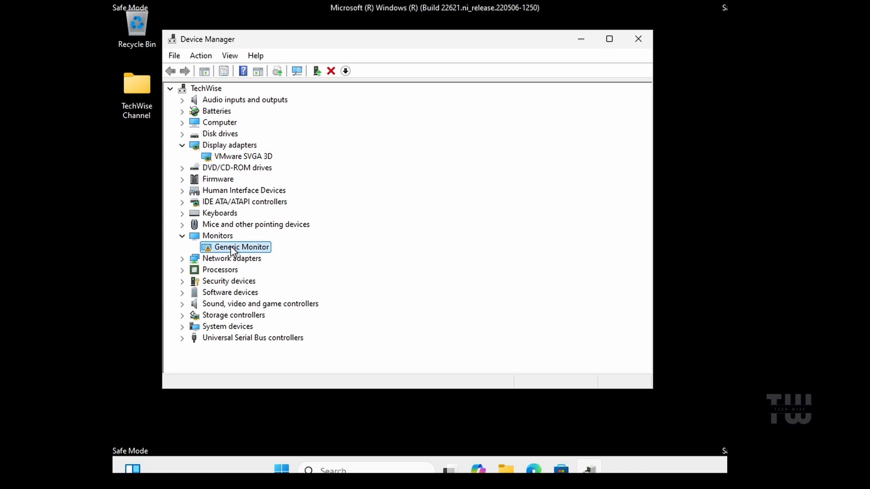
pyautogui.rightClick(241, 247)
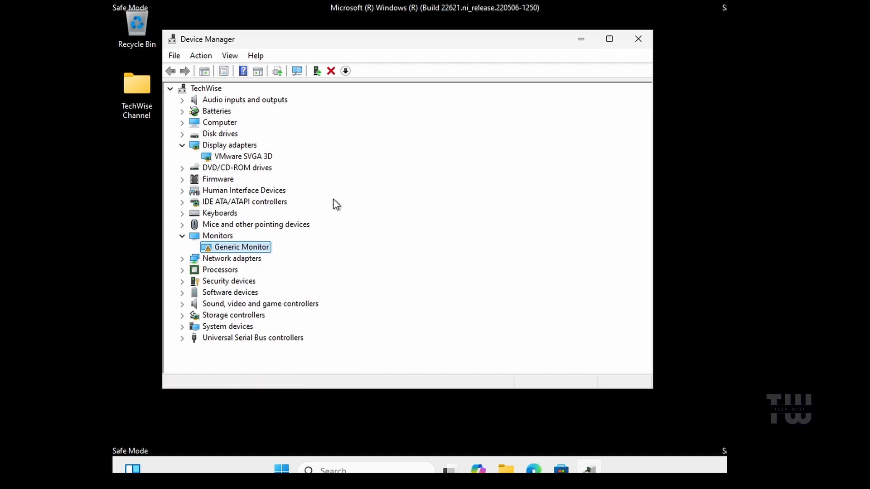
pyautogui.click(636, 39)
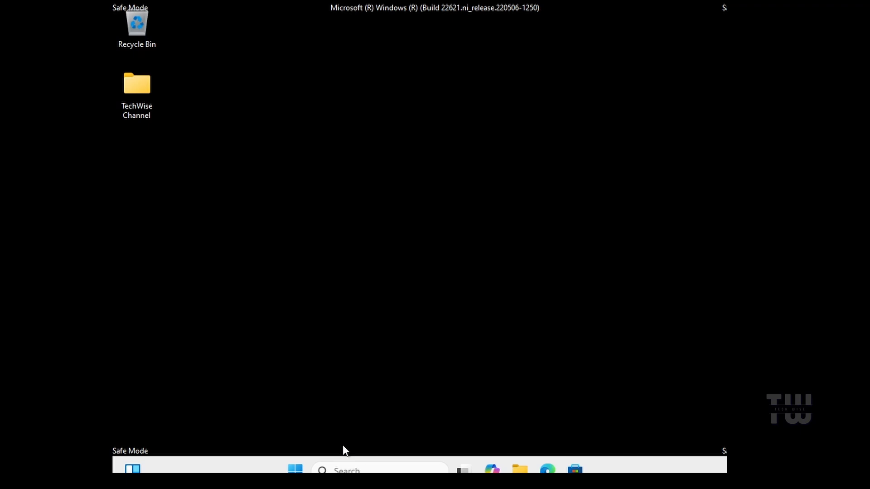
# Restart from the Start menu power options to boot back to the normal desktop.
pyautogui.click(295, 471)
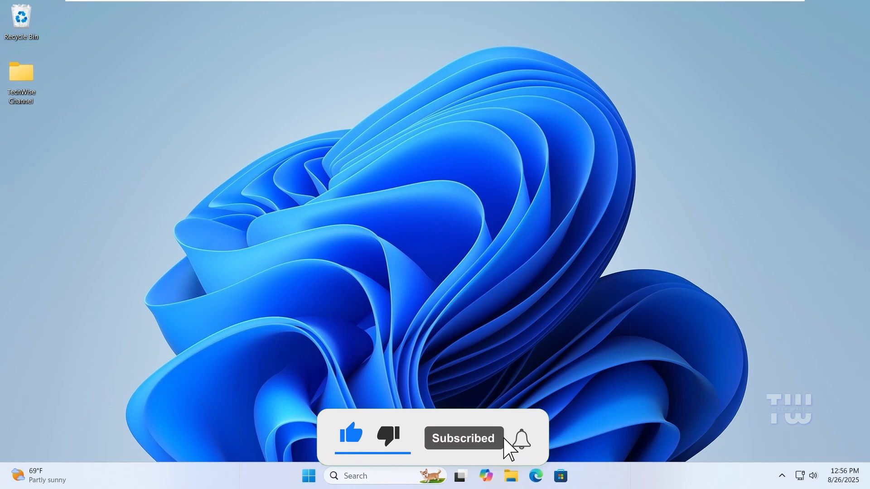
pyautogui.click(520, 439)
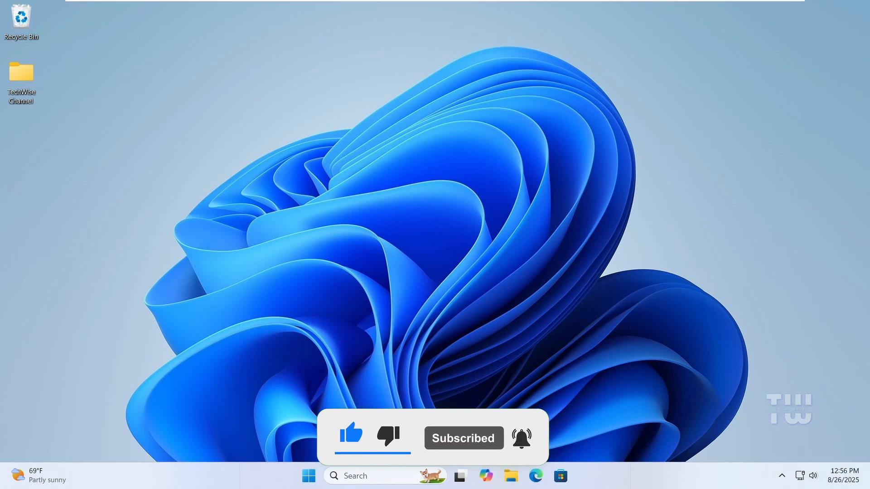